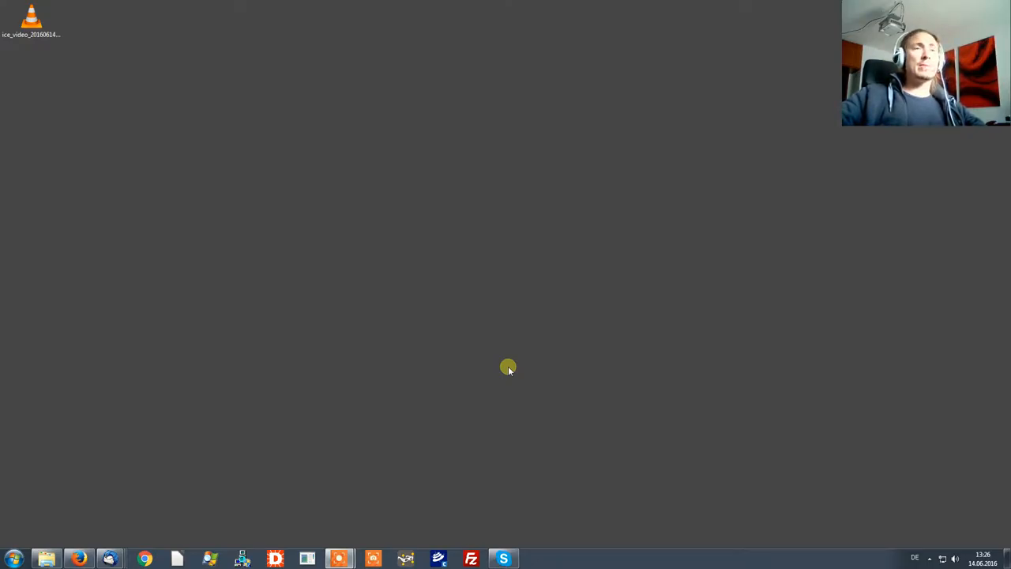
pyautogui.moveTo(484, 360)
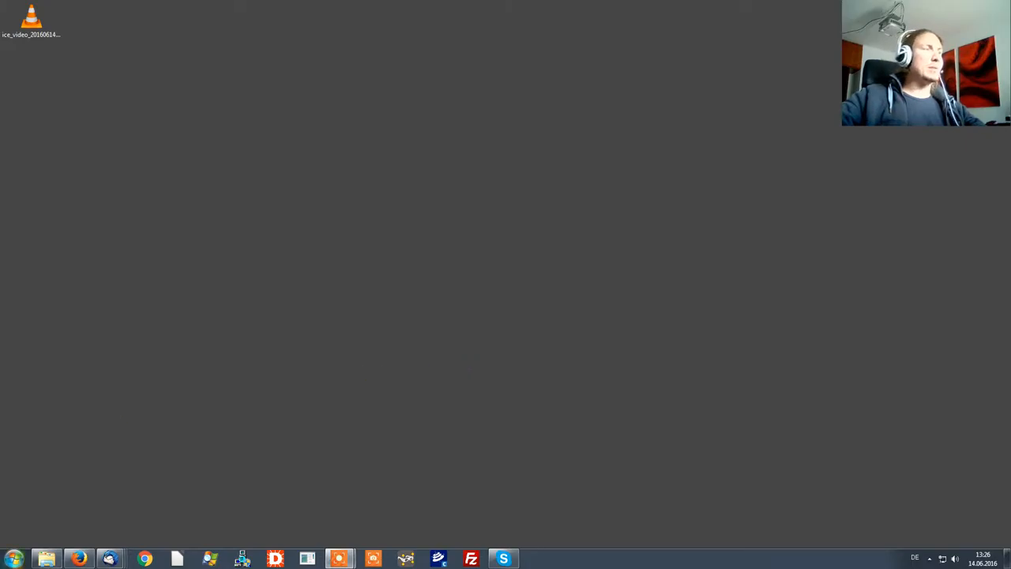
# Launch the moreViz server control from Start > All Programs > moreViz
pyautogui.click(13, 560)
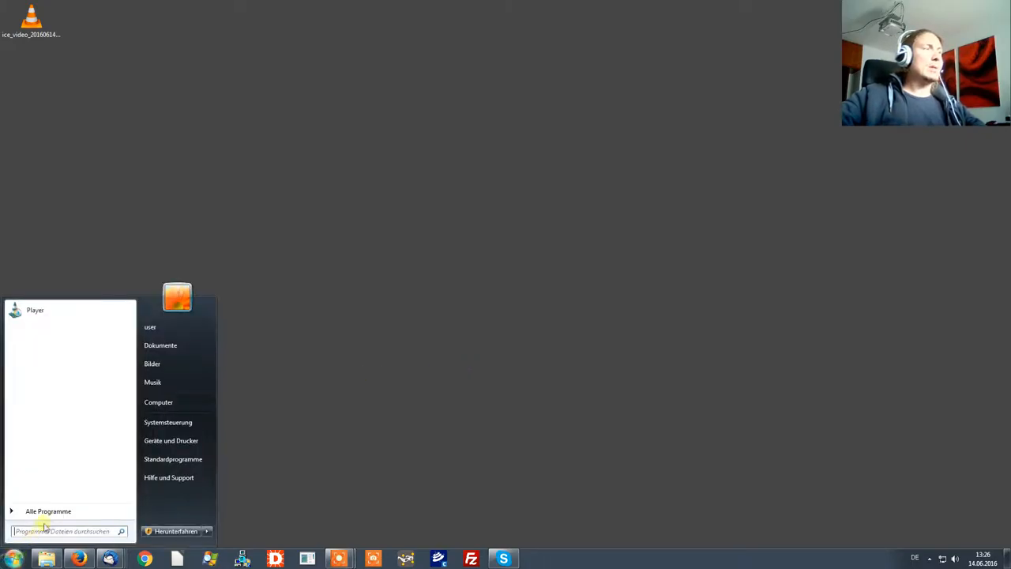
pyautogui.click(47, 511)
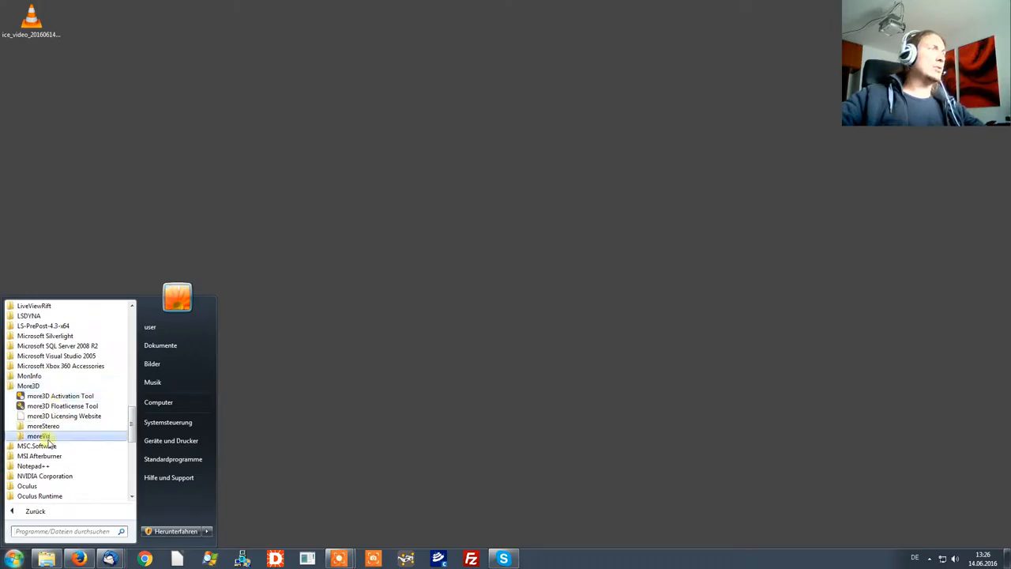
pyautogui.click(38, 436)
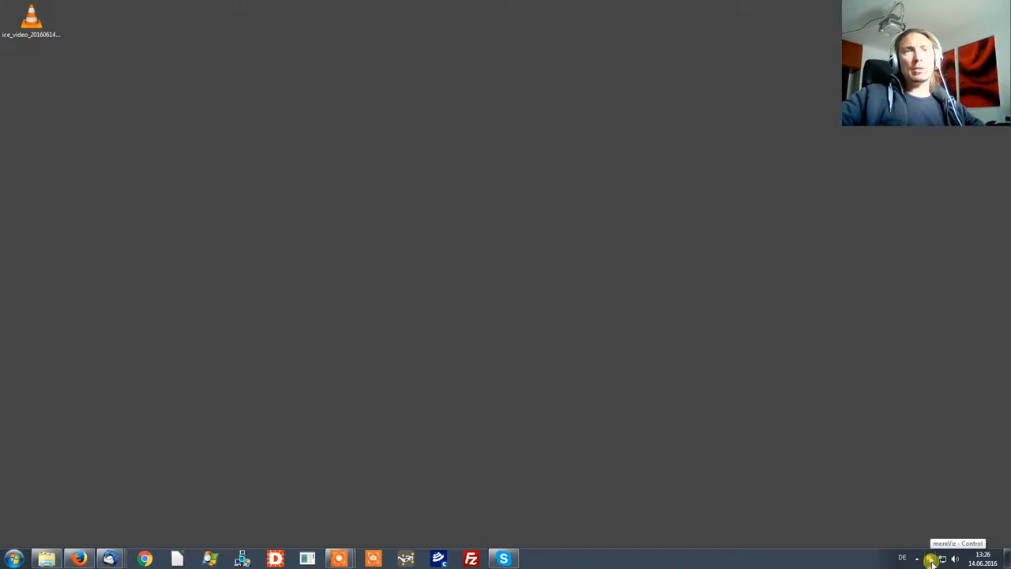
pyautogui.rightClick(931, 559)
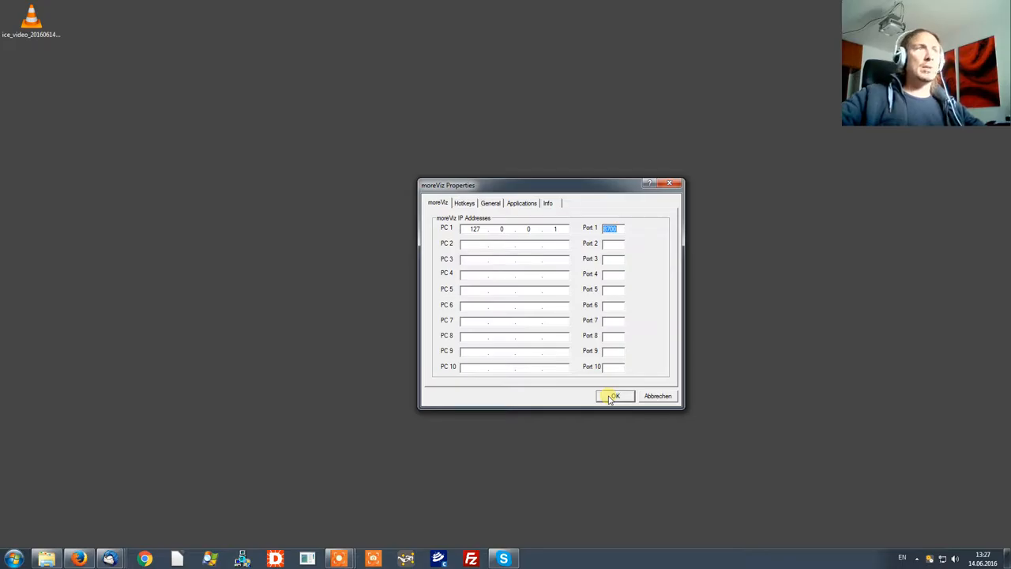
pyautogui.moveTo(491, 275)
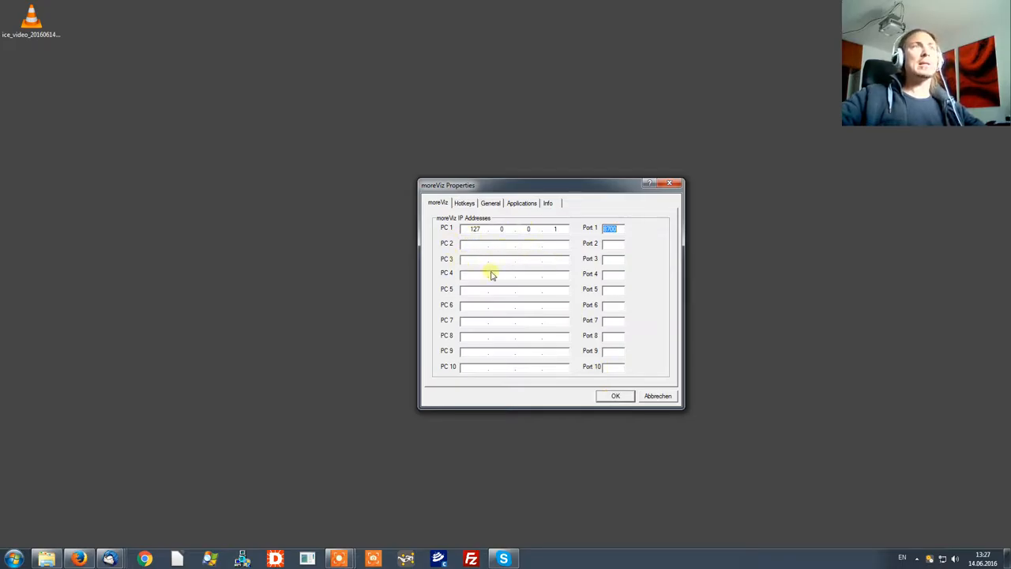
pyautogui.moveTo(544, 411)
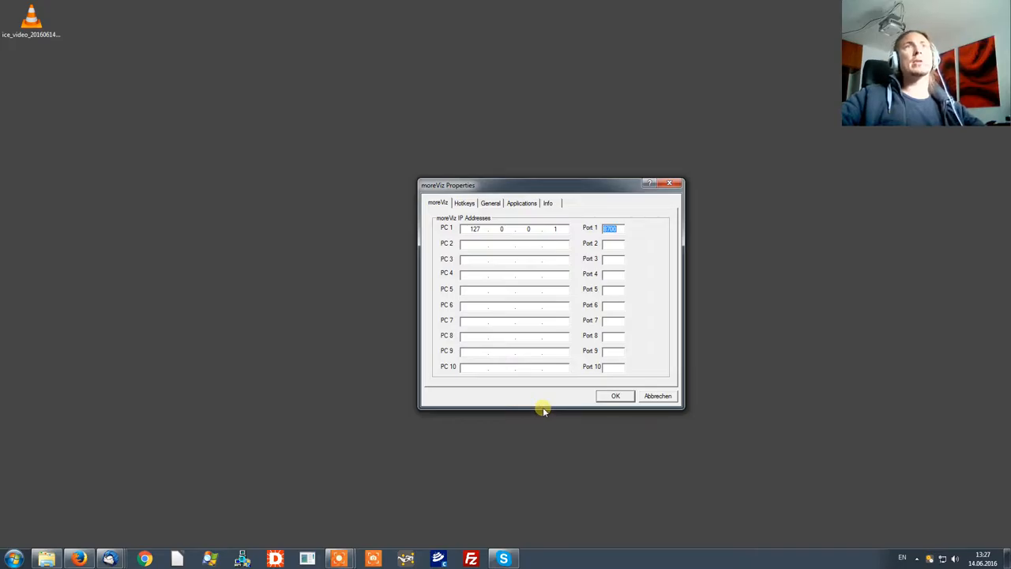
pyautogui.moveTo(551, 414)
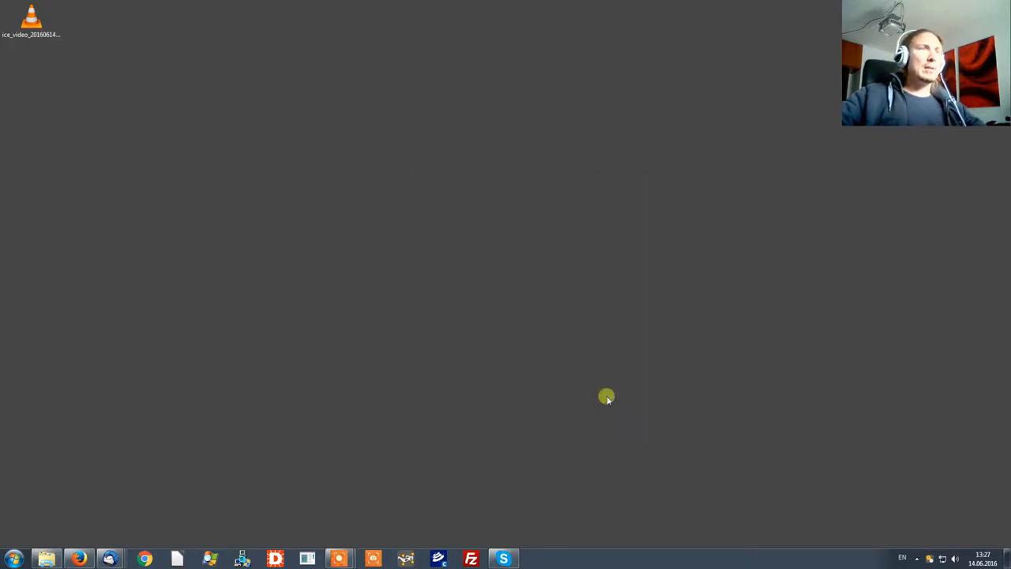
# Launch the moreViz client and move its window to the lower right
pyautogui.click(13, 559)
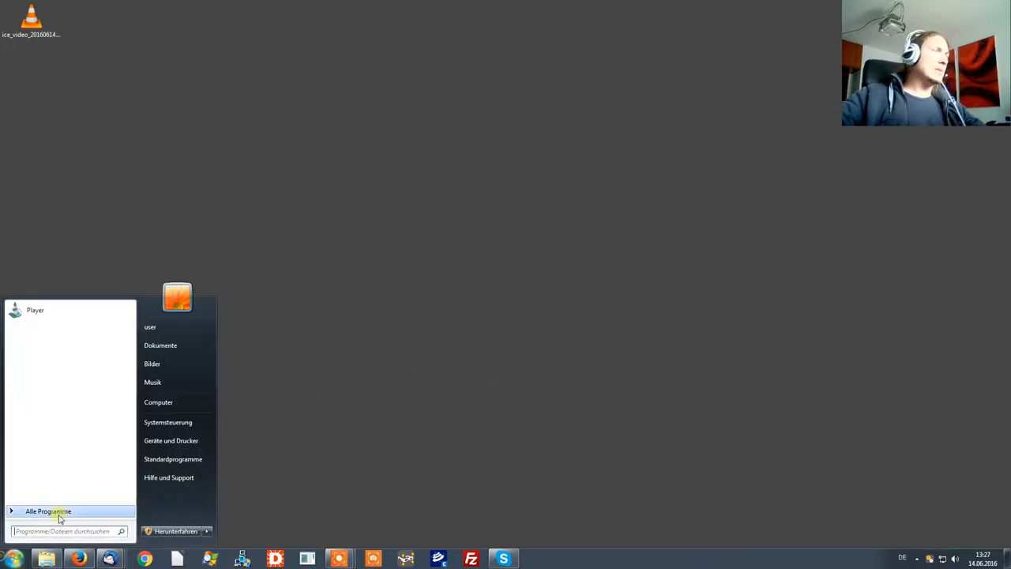
pyautogui.click(47, 511)
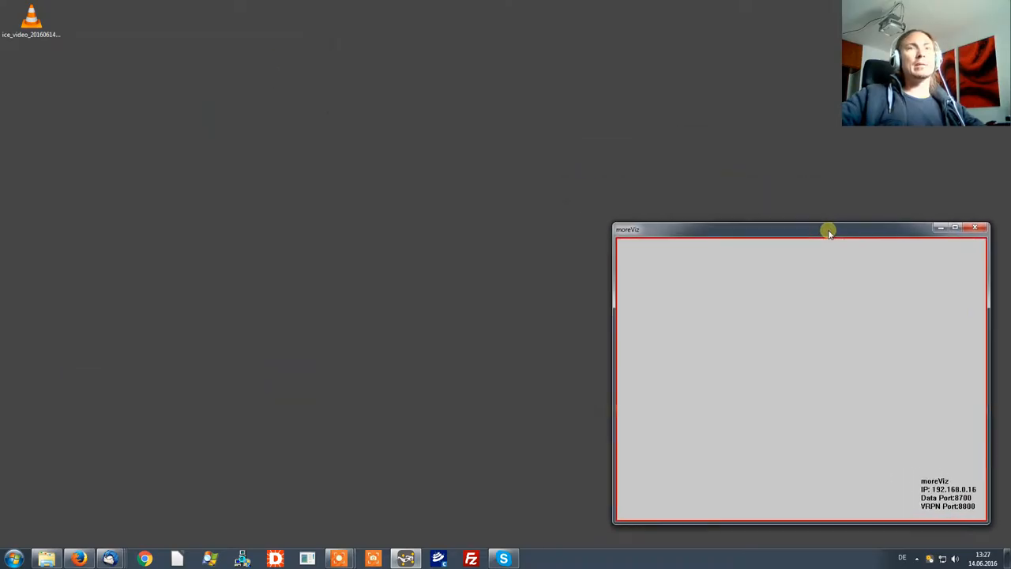
pyautogui.moveTo(828, 230); pyautogui.dragTo(847, 250)
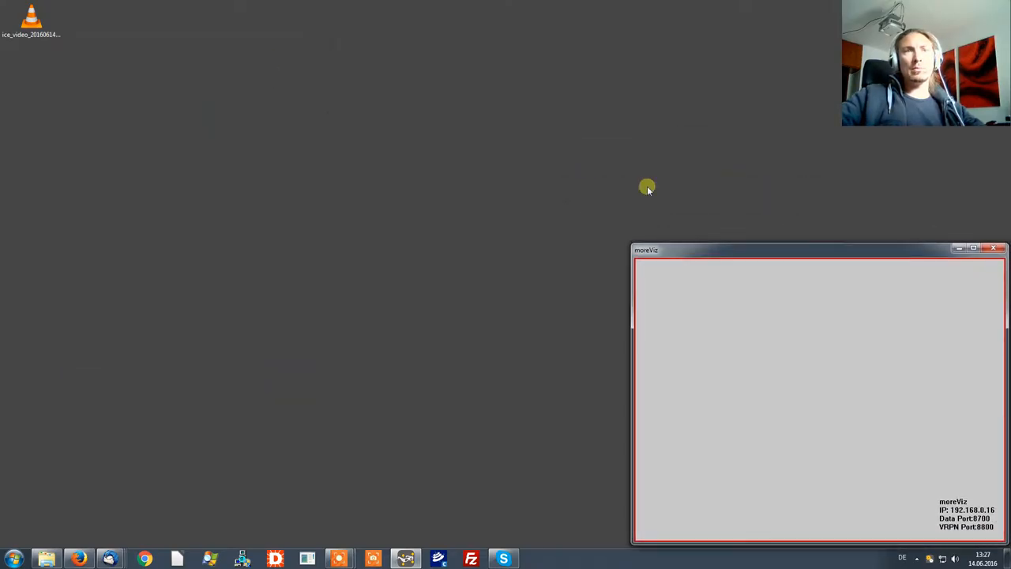
pyautogui.moveTo(506, 166)
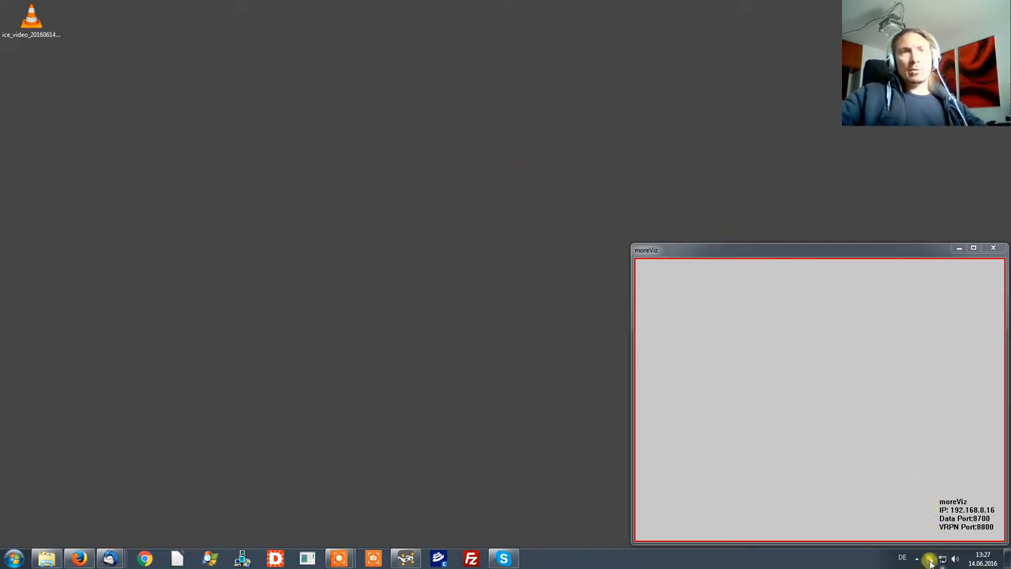
# Bring up the Application Enabler from the tray icon and start Add Application
pyautogui.rightClick(931, 559)
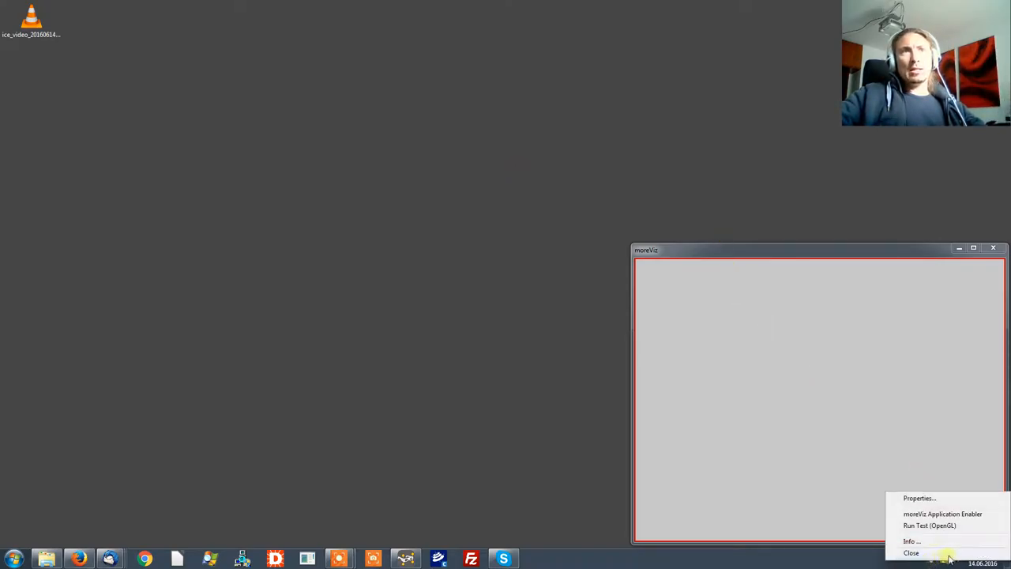
pyautogui.moveTo(948, 514)
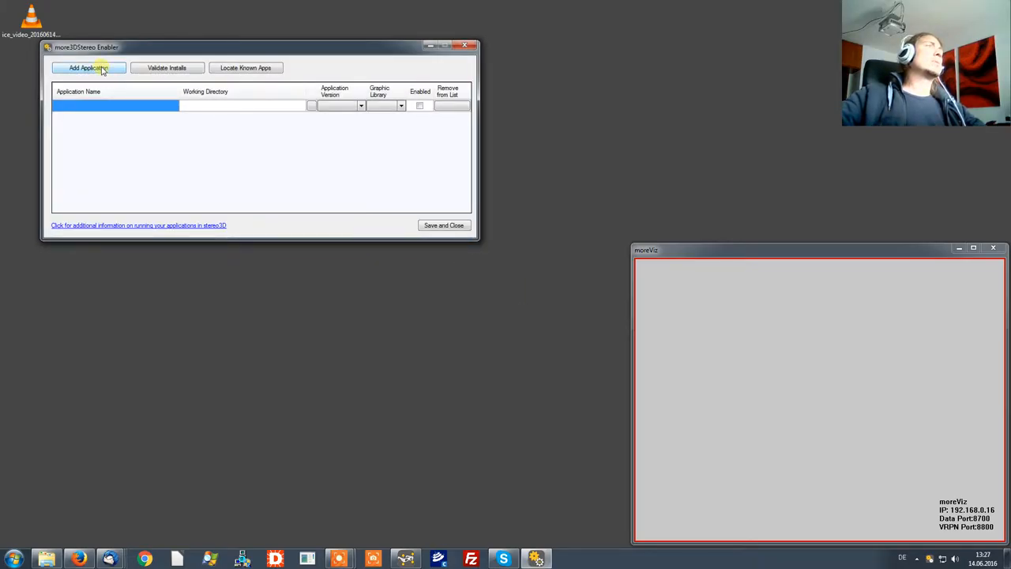
pyautogui.click(88, 66)
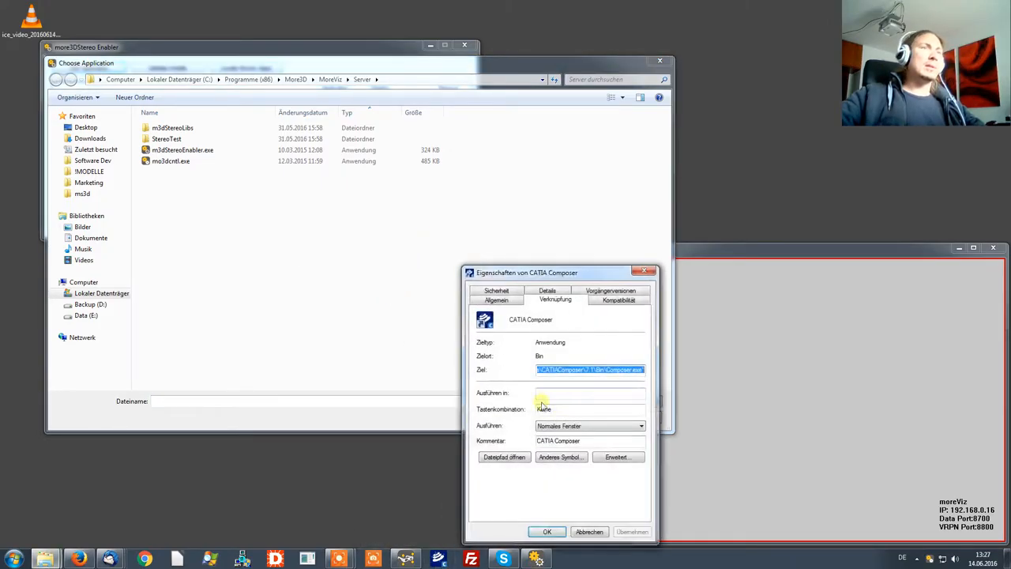
# Locate Composer.exe in the CATIA Composer Bin folder and add it as an application
pyautogui.click(504, 457)
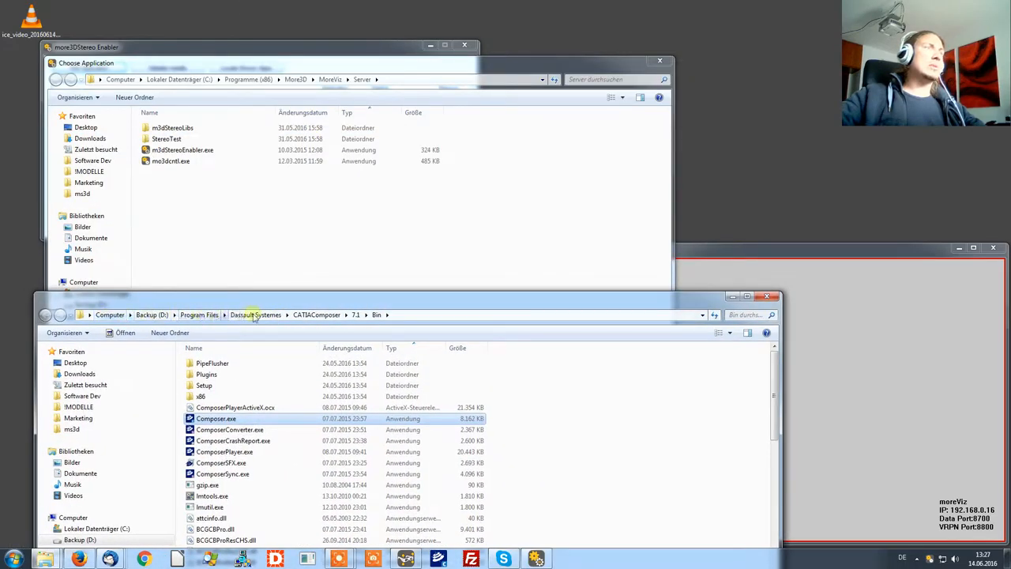
pyautogui.click(253, 314)
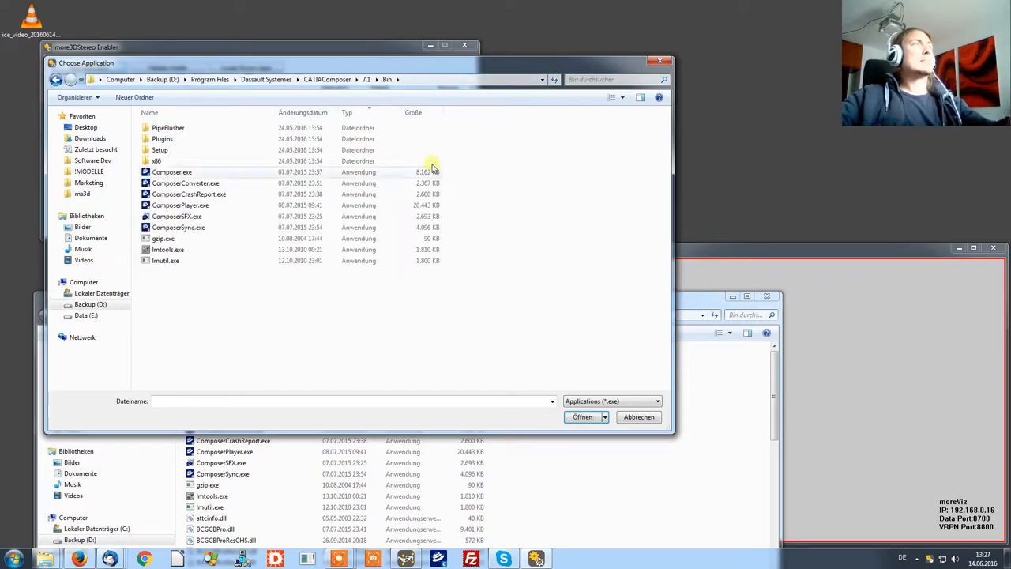
pyautogui.click(172, 171)
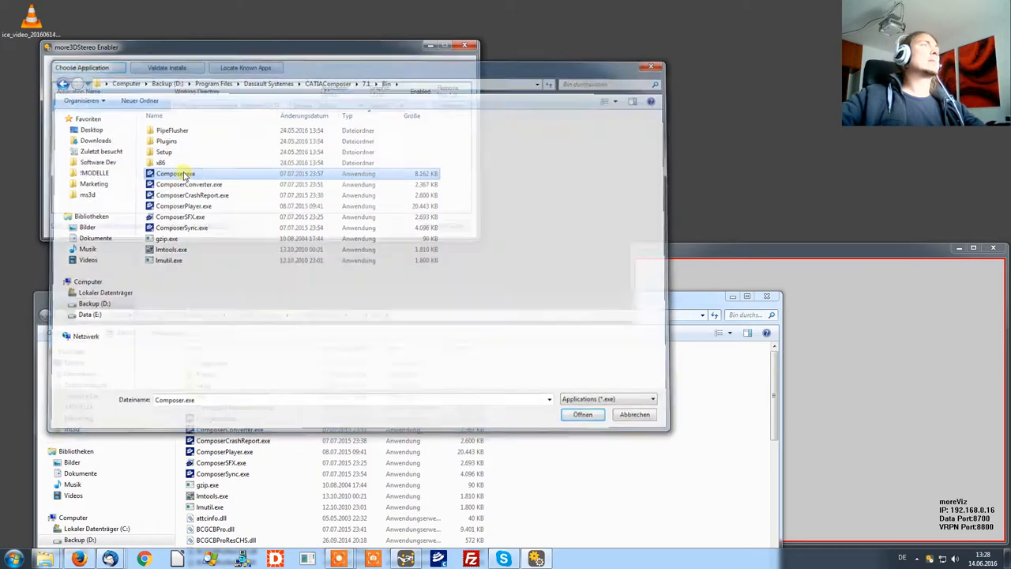
pyautogui.click(581, 414)
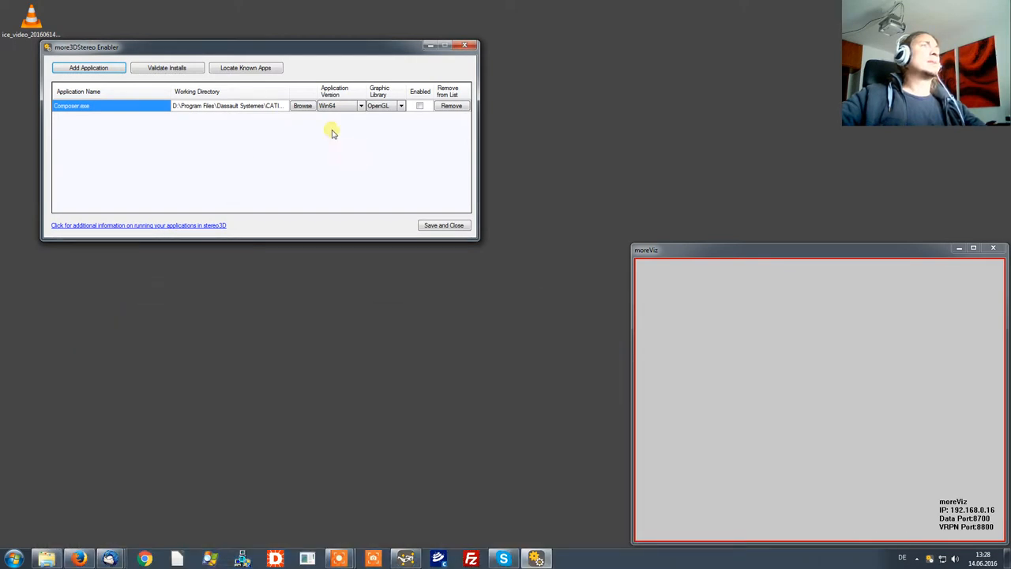
# Set Composer.exe to the OpenGL graphics library and mark it Enabled
pyautogui.click(420, 106)
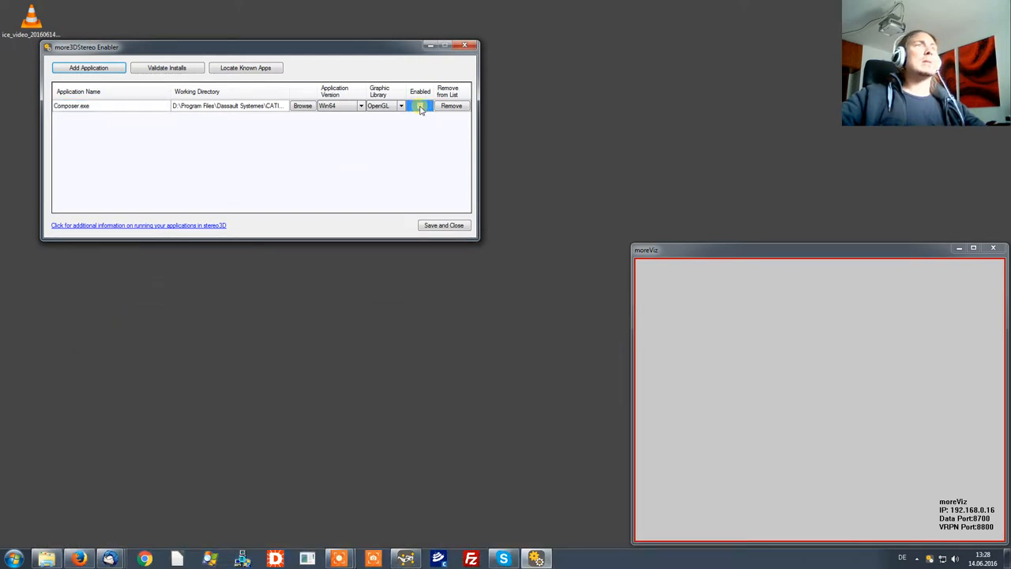
pyautogui.click(420, 104)
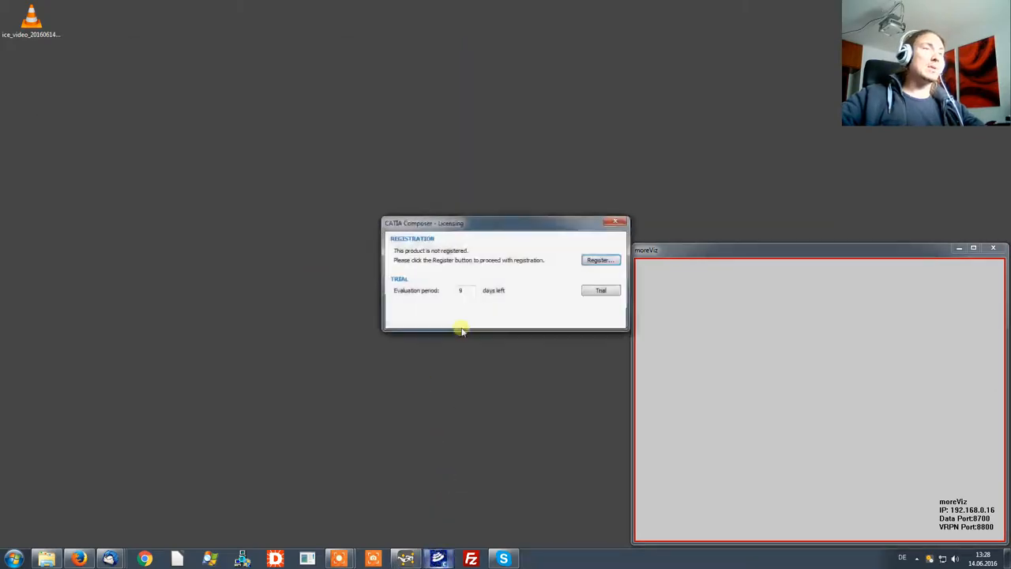
# Continue CATIA Composer in trial mode so the Power Painter model loads
pyautogui.click(601, 291)
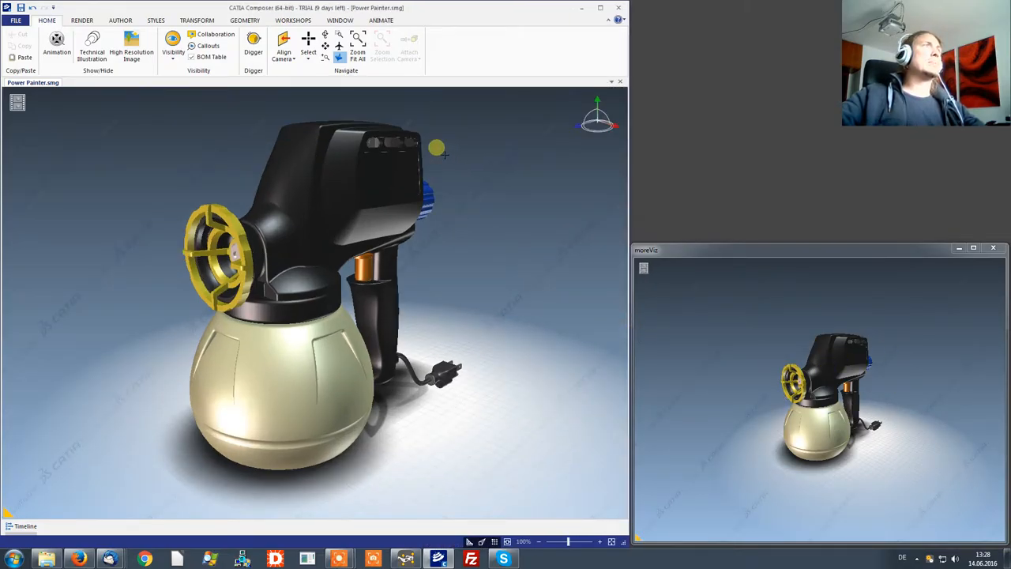
# Remove the ground effect beneath the Power Painter model in the rendering options
pyautogui.click(82, 19)
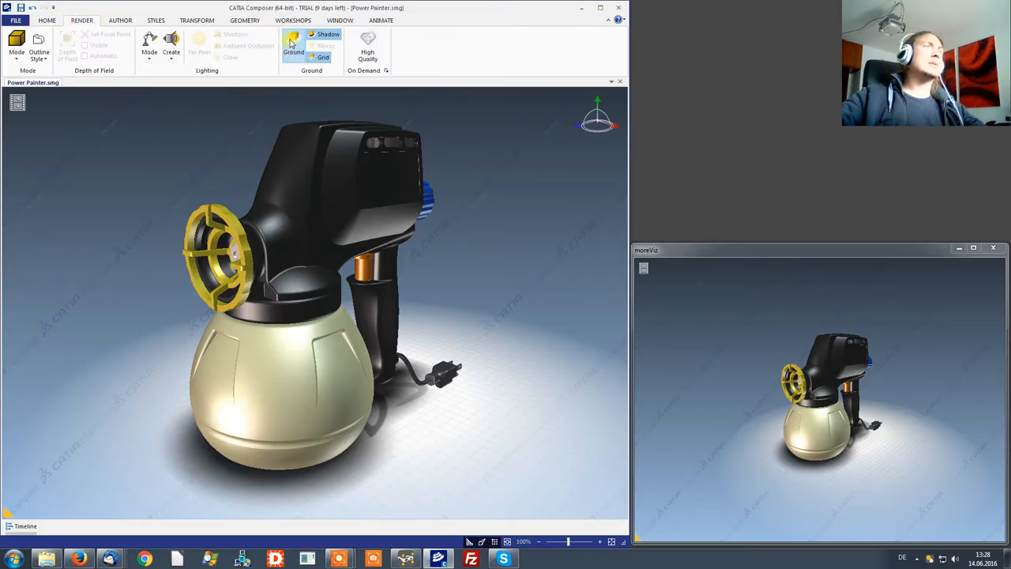
pyautogui.click(294, 47)
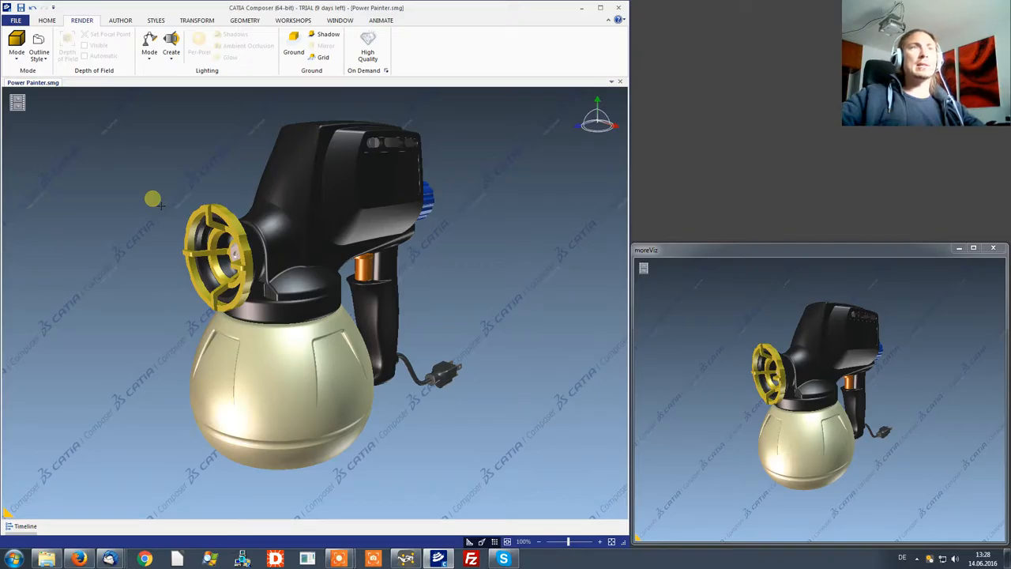
pyautogui.click(222, 245)
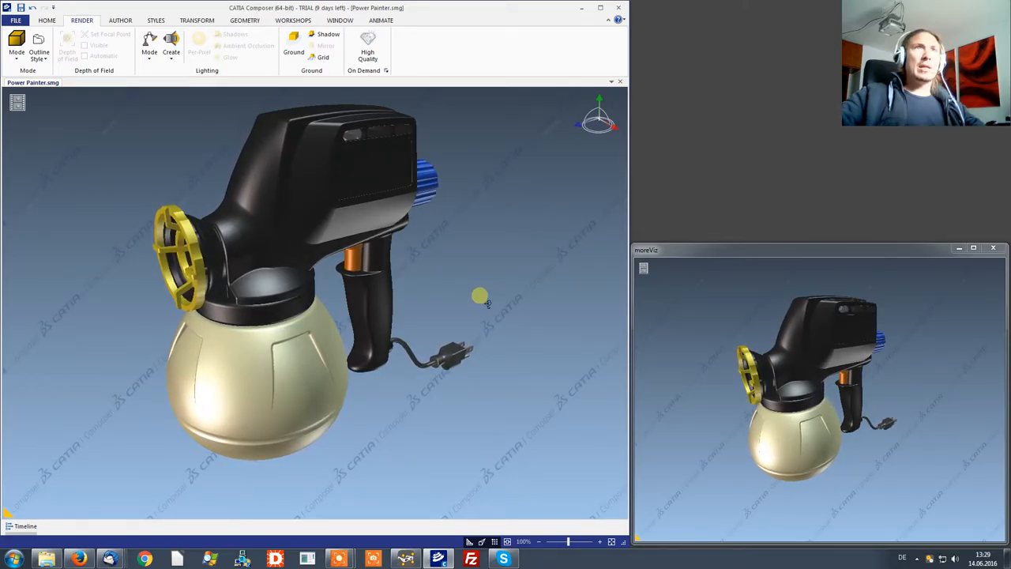
pyautogui.moveTo(484, 298)
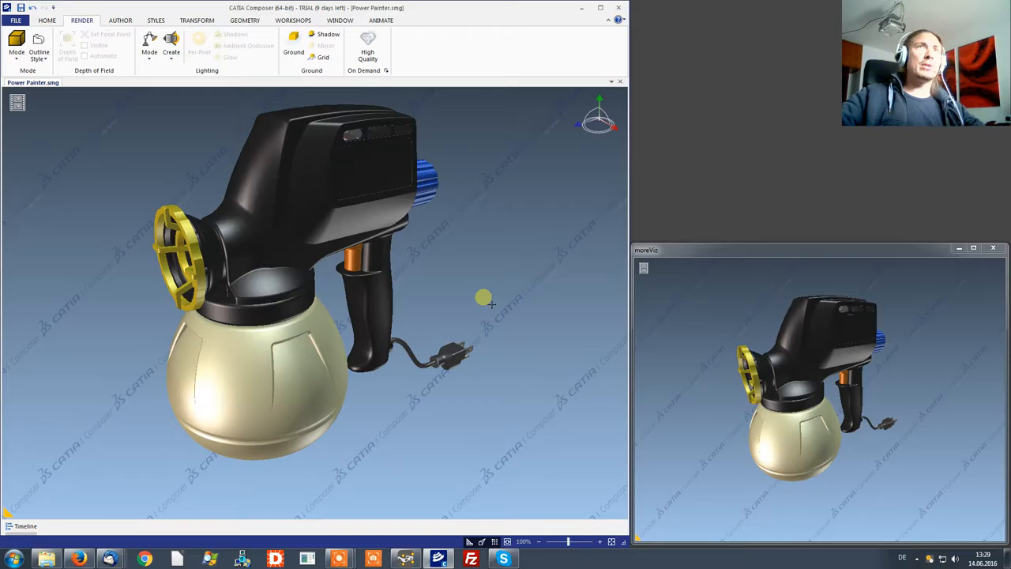
pyautogui.moveTo(482, 300)
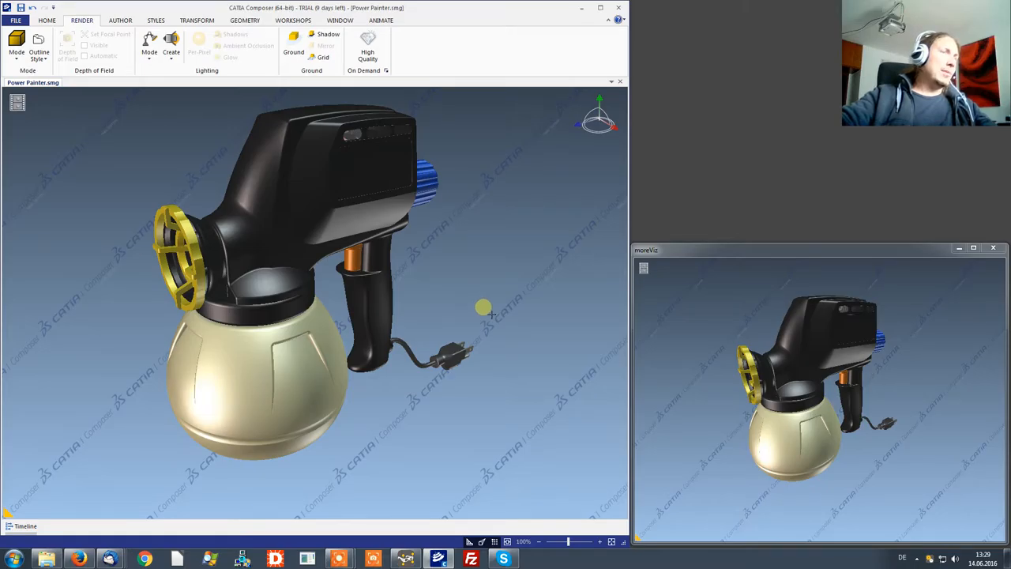
pyautogui.moveTo(487, 300)
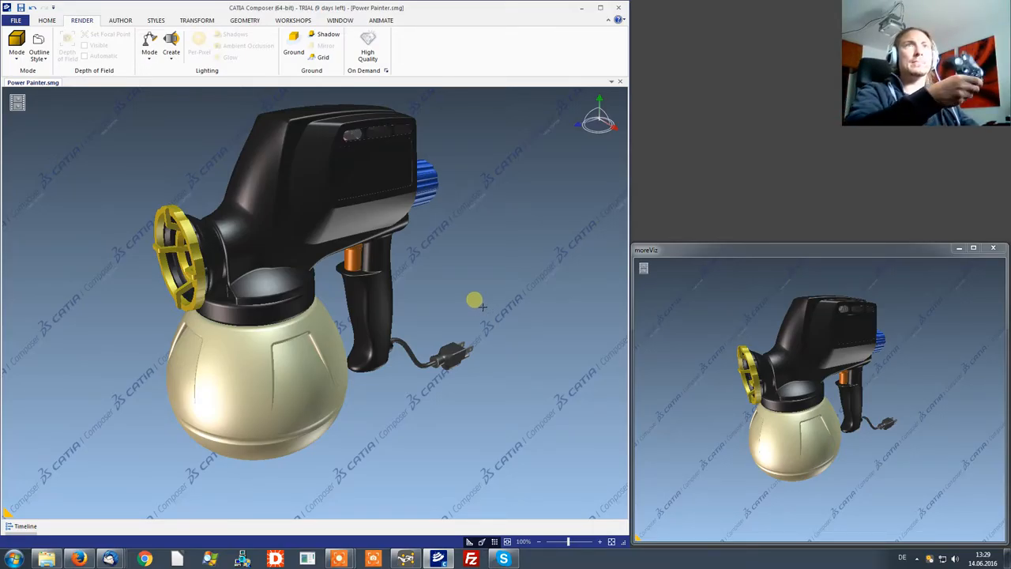
# Select the sprayer body and bring up the Start menu for the moreViz folder
pyautogui.click(316, 221)
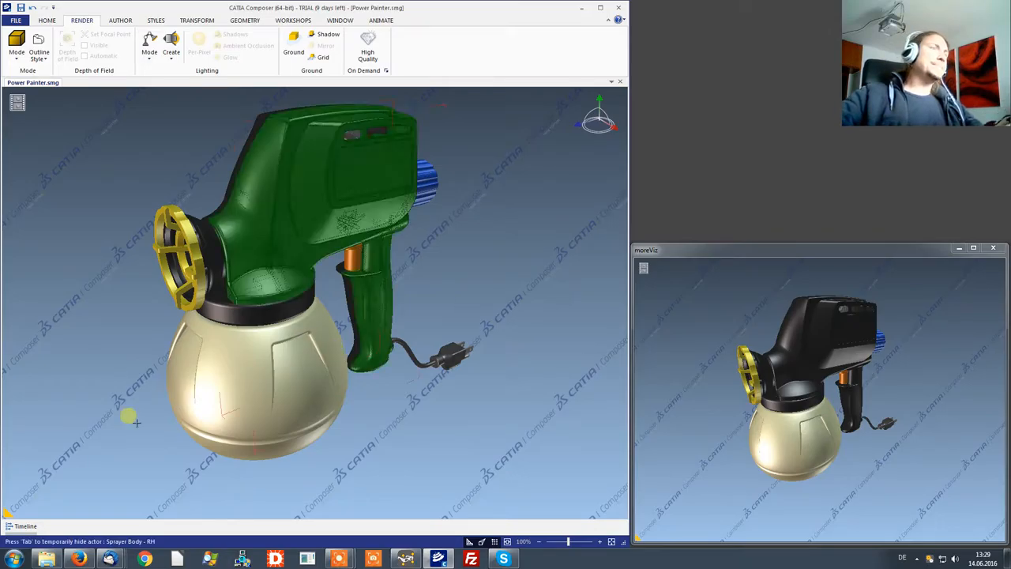
pyautogui.click(9, 557)
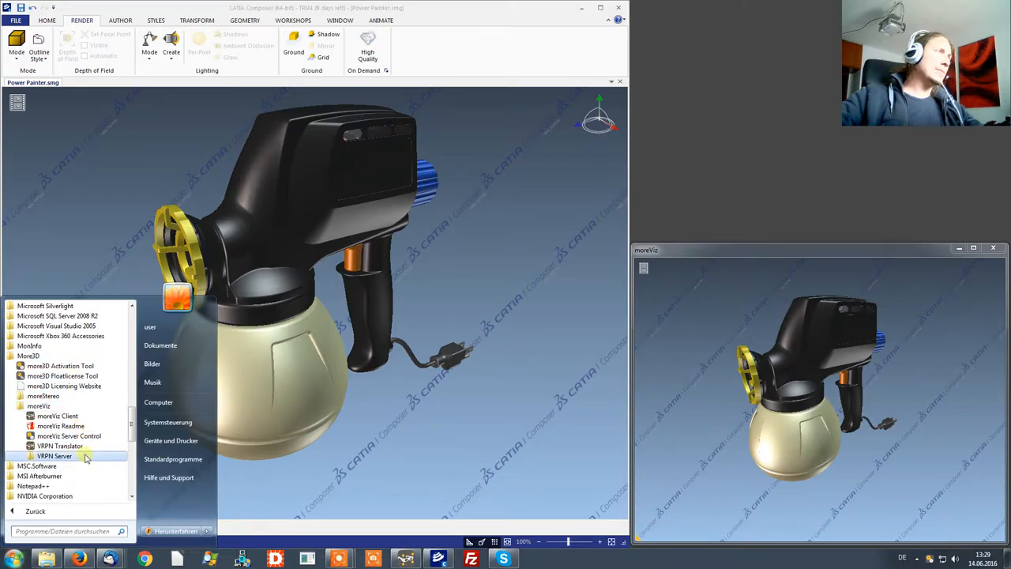
# Start the VRPN Server, then return to the moreViz folder for the VRPN Translator
pyautogui.click(54, 455)
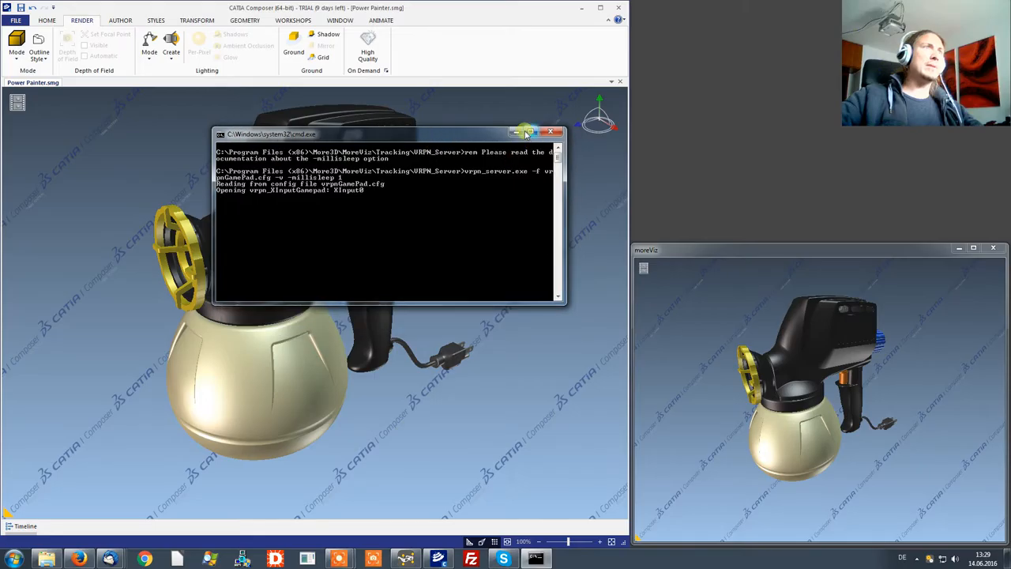
pyautogui.click(12, 560)
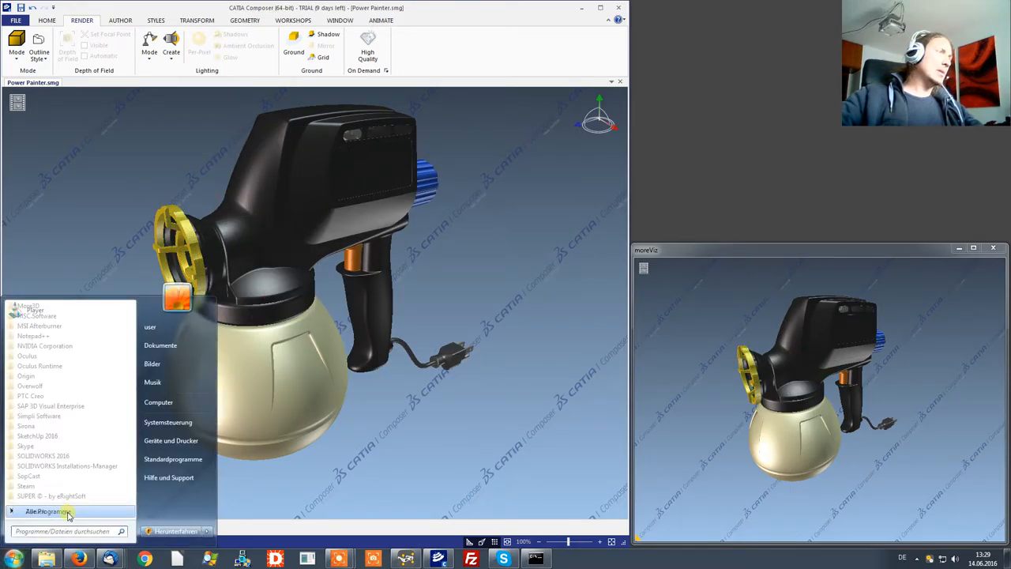
pyautogui.click(47, 510)
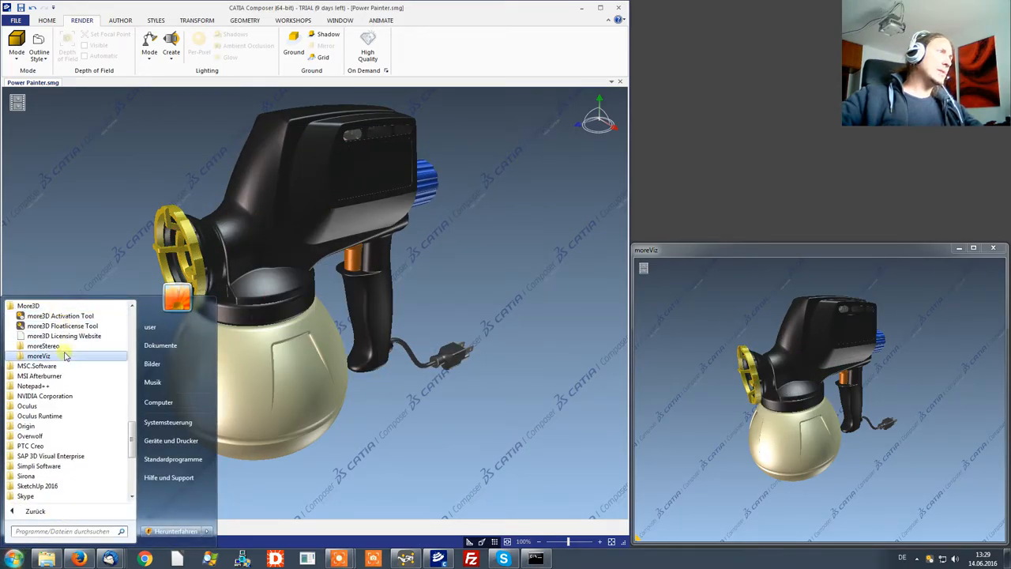
pyautogui.click(38, 355)
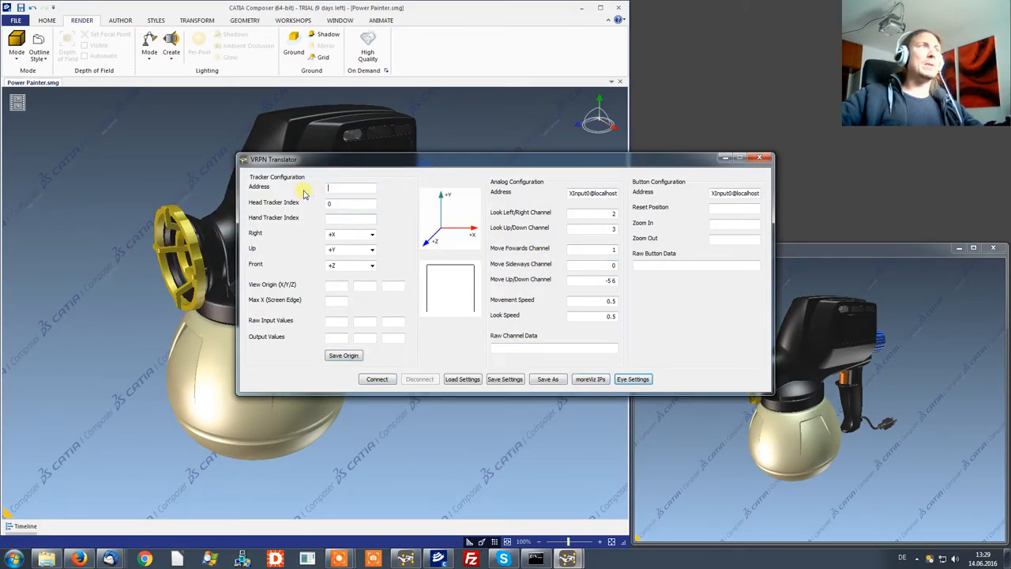
# Enter Tracker0 as the tracker address and select the gamepad's analog address
pyautogui.click(350, 188)
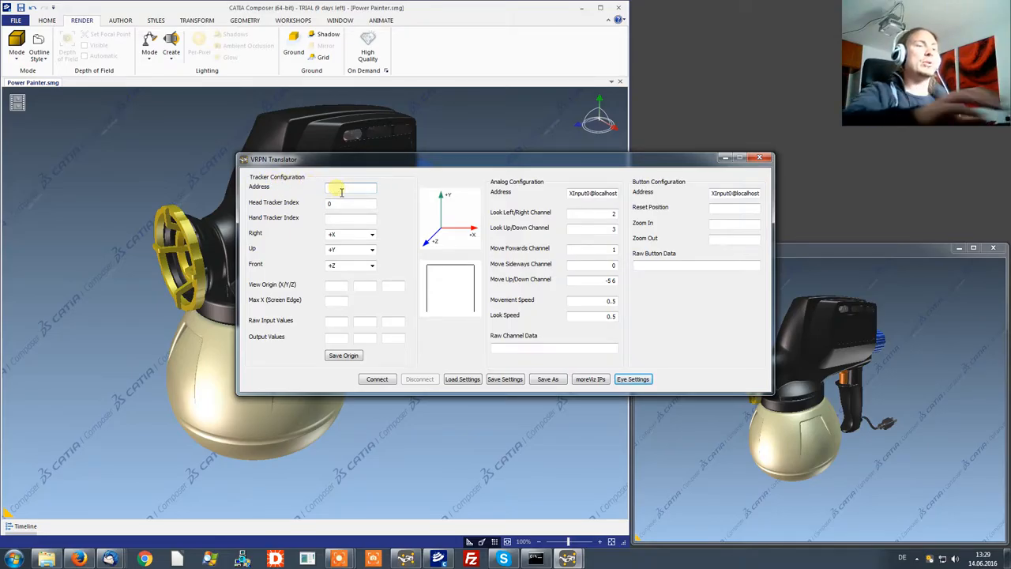
pyautogui.write('Tracker0')
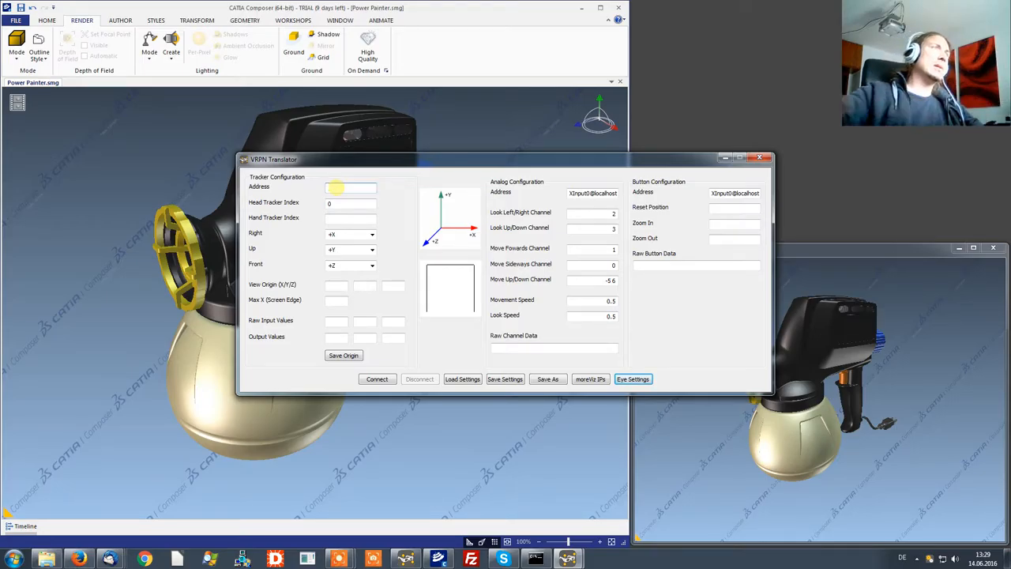
pyautogui.moveTo(566, 196)
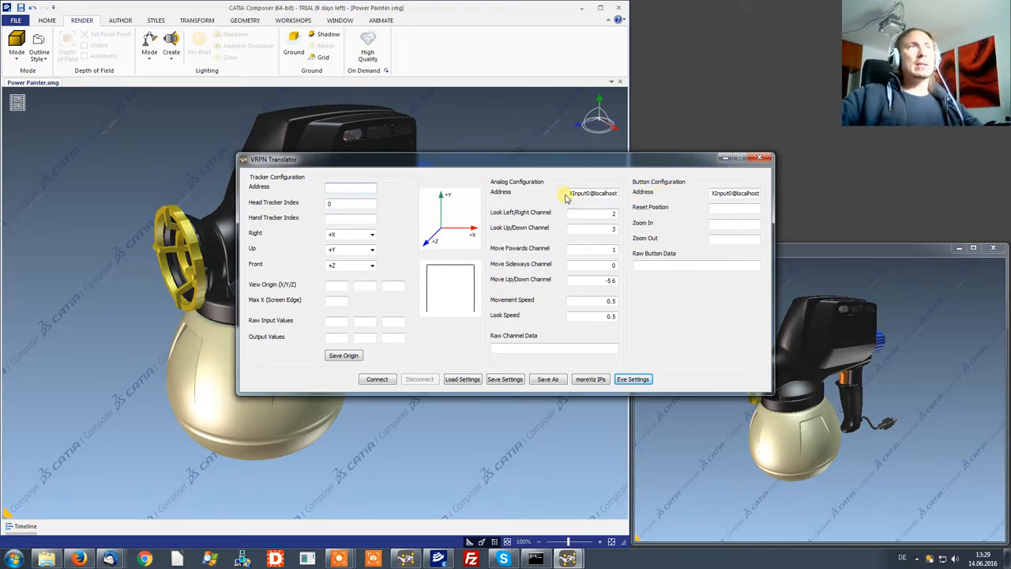
pyautogui.tripleClick(593, 193)
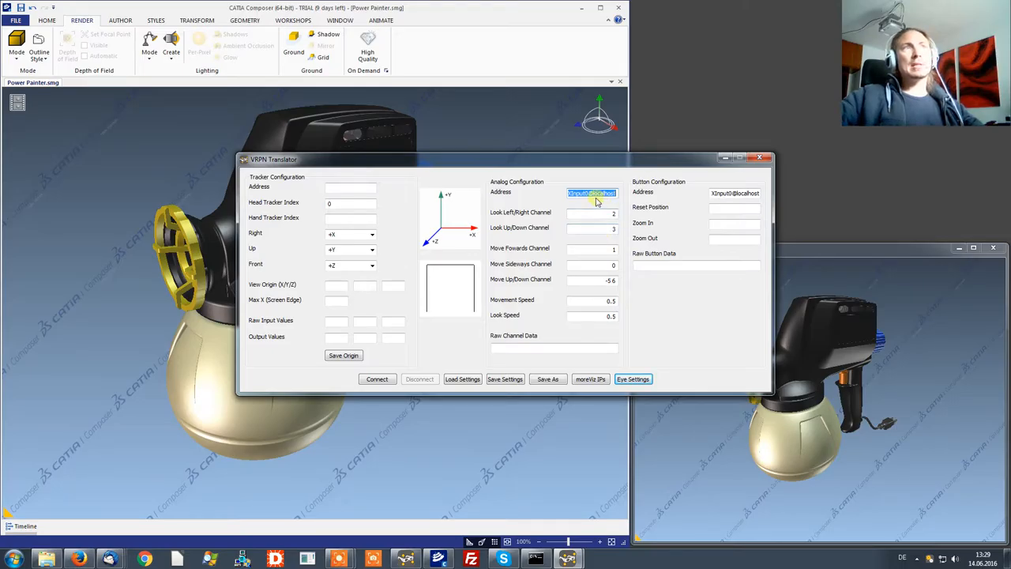
pyautogui.moveTo(585, 163)
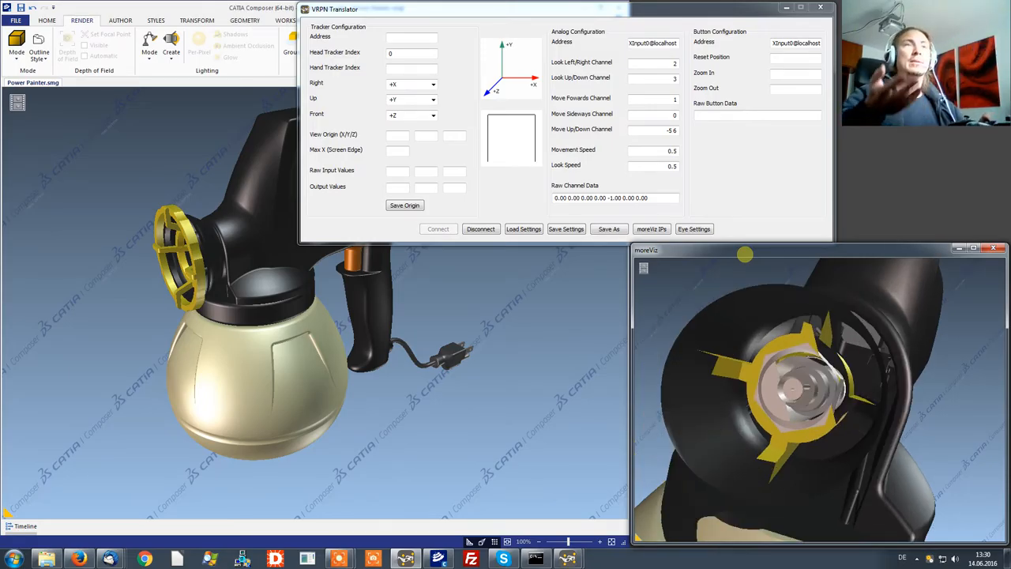
pyautogui.moveTo(724, 246)
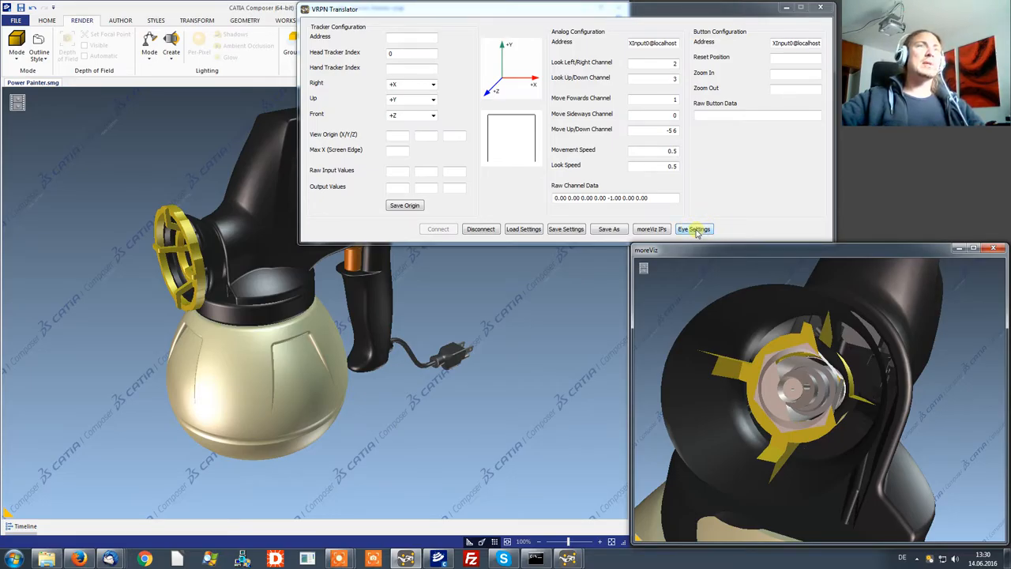
# Adjust the Minimum Focal Distance in the stereo eye settings
pyautogui.click(694, 229)
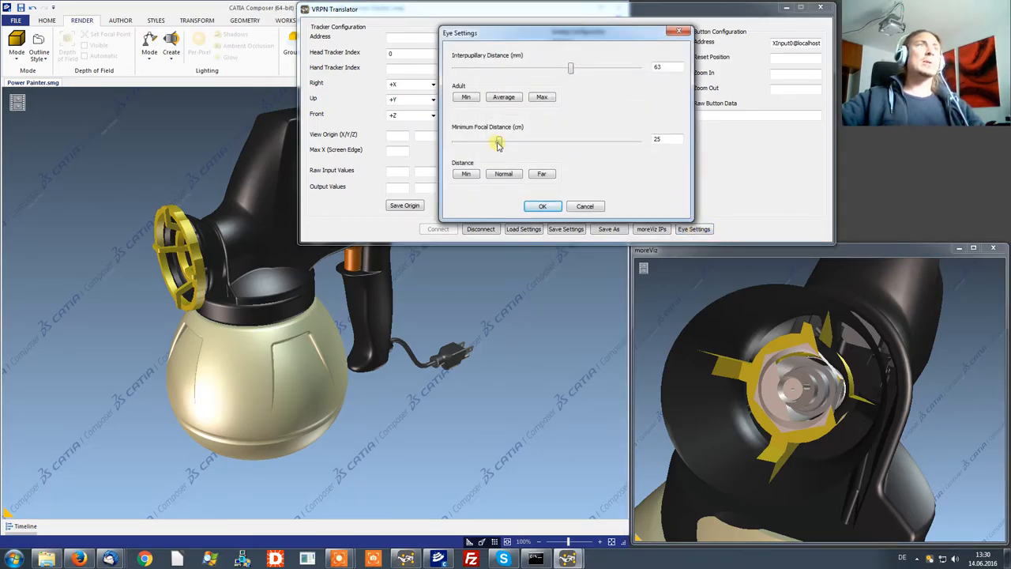
pyautogui.click(542, 206)
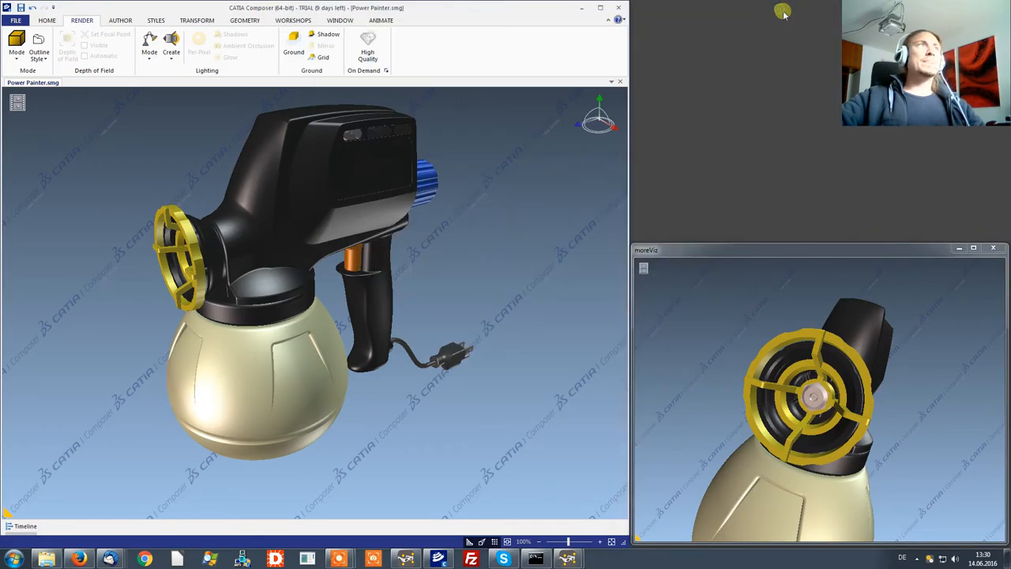
# Bring up Application Preferences on the Hardware Support page via the File menu
pyautogui.click(16, 19)
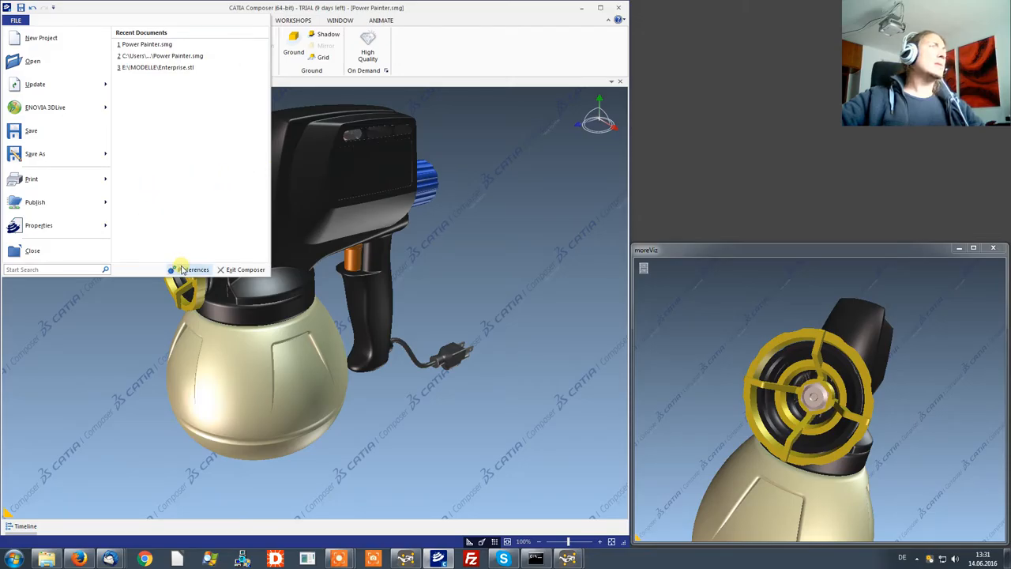
pyautogui.click(193, 268)
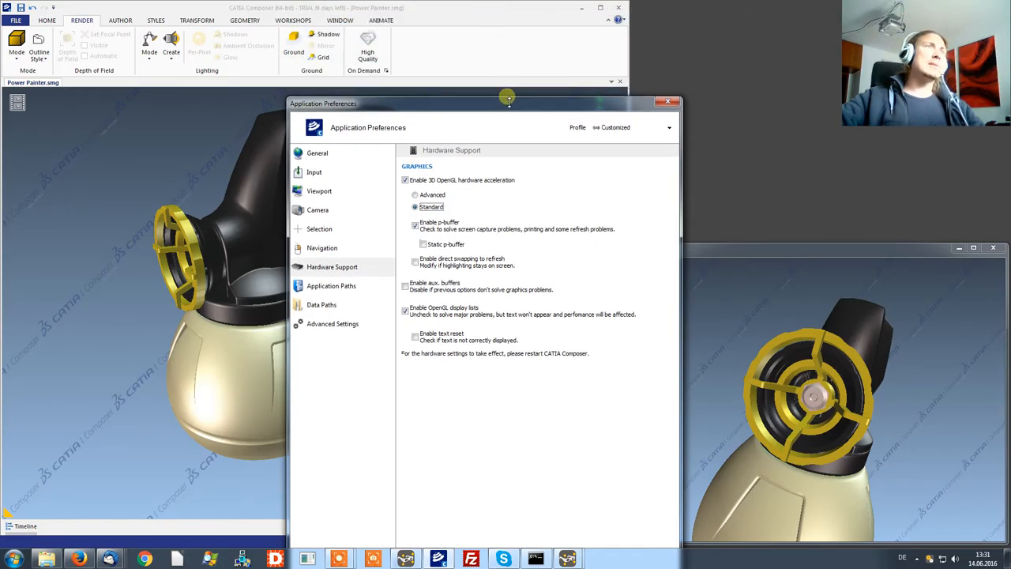
pyautogui.moveTo(506, 103); pyautogui.dragTo(419, 29)
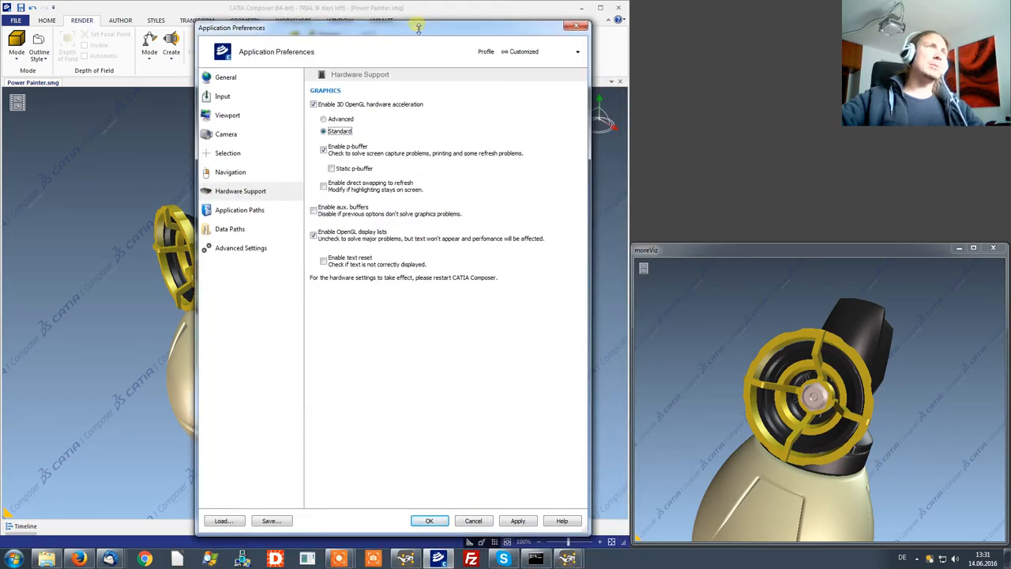
pyautogui.moveTo(419, 29); pyautogui.dragTo(403, 60)
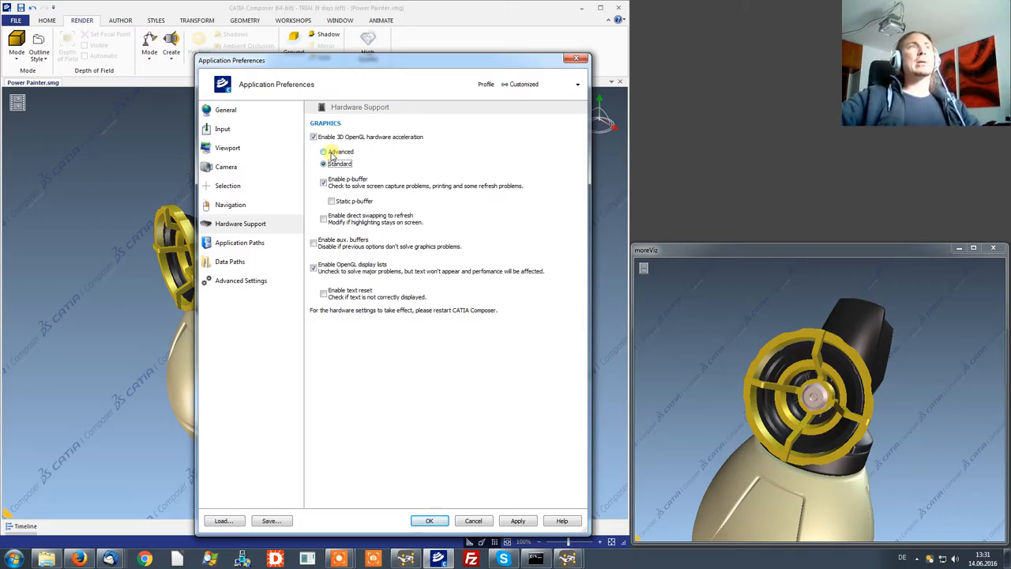
pyautogui.click(322, 163)
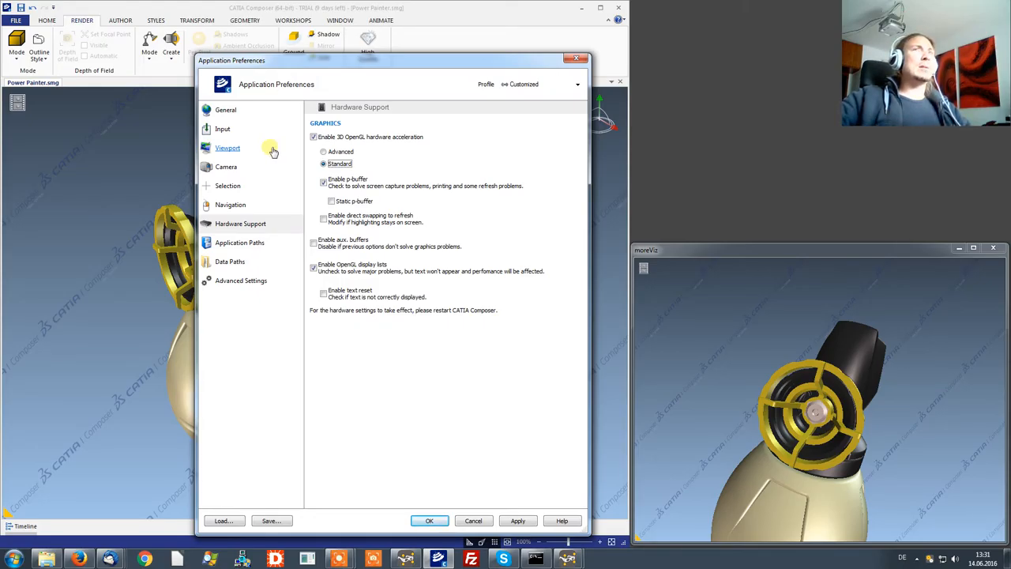
pyautogui.moveTo(259, 152)
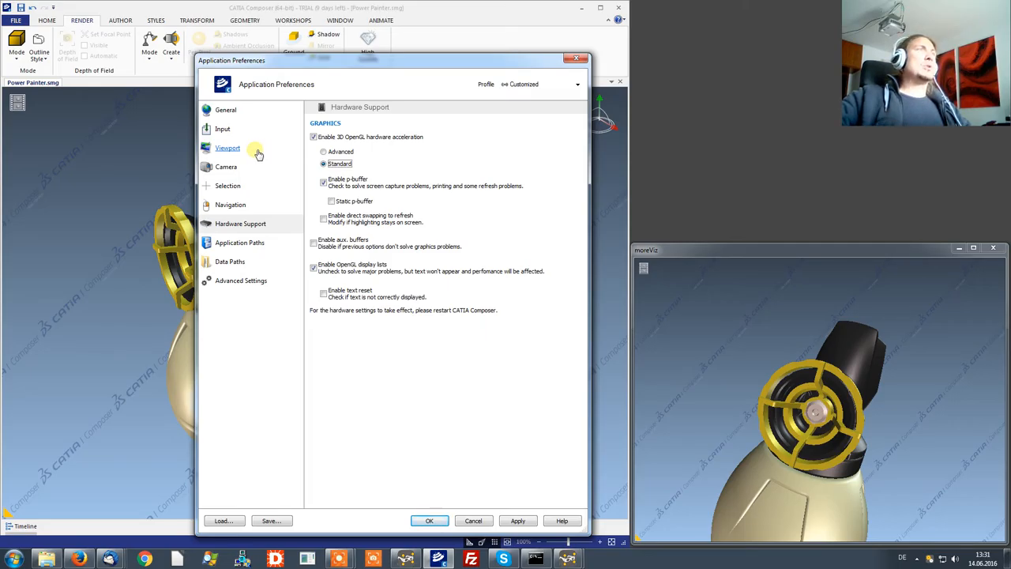
pyautogui.moveTo(386, 251)
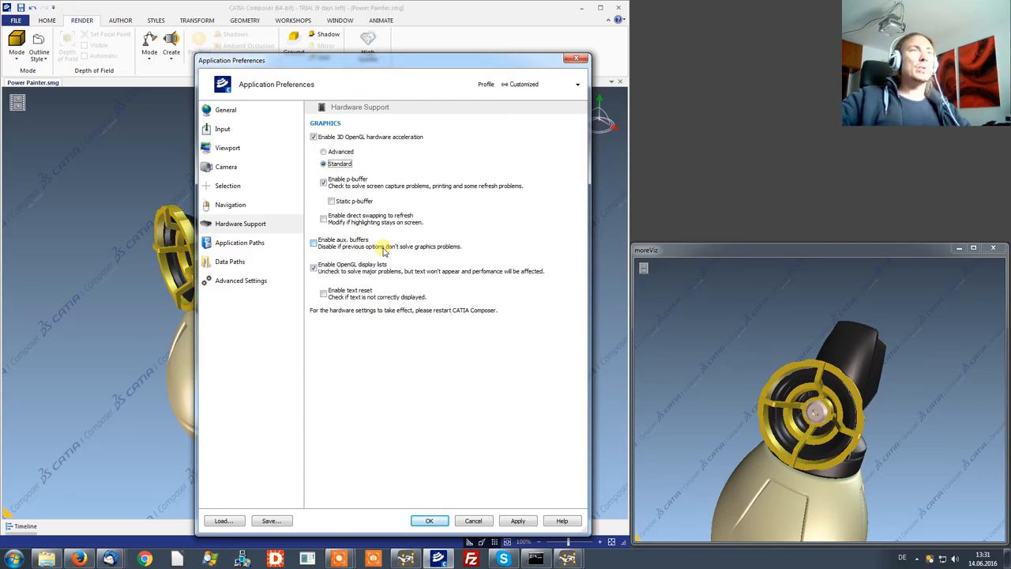
pyautogui.moveTo(466, 362)
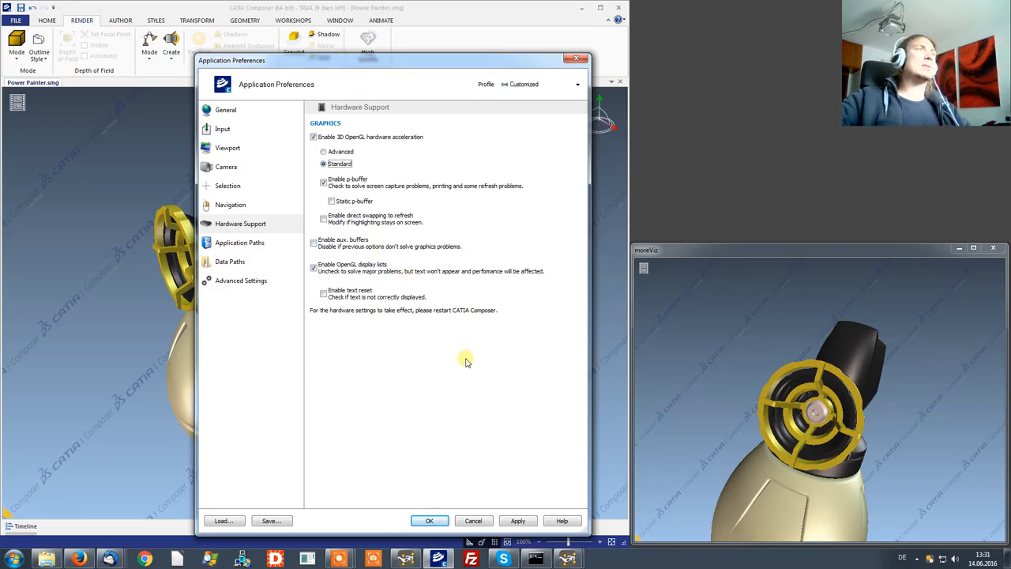